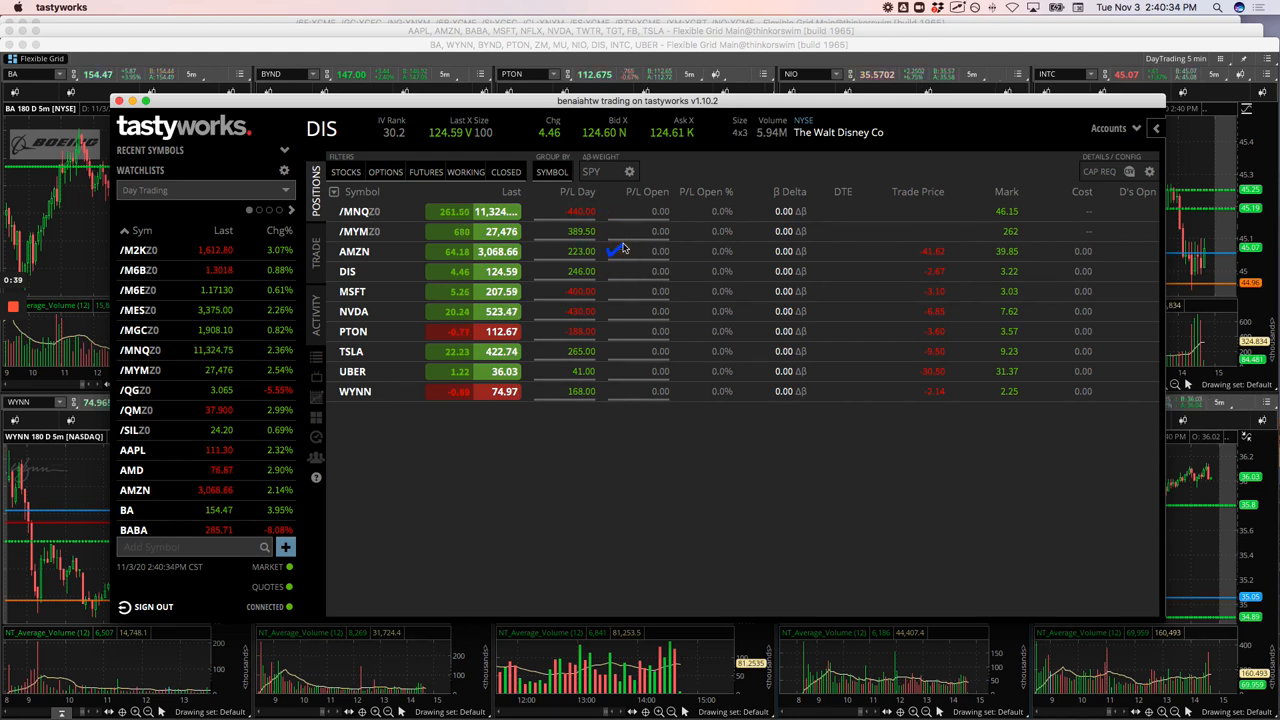
mouse_move(604, 276)
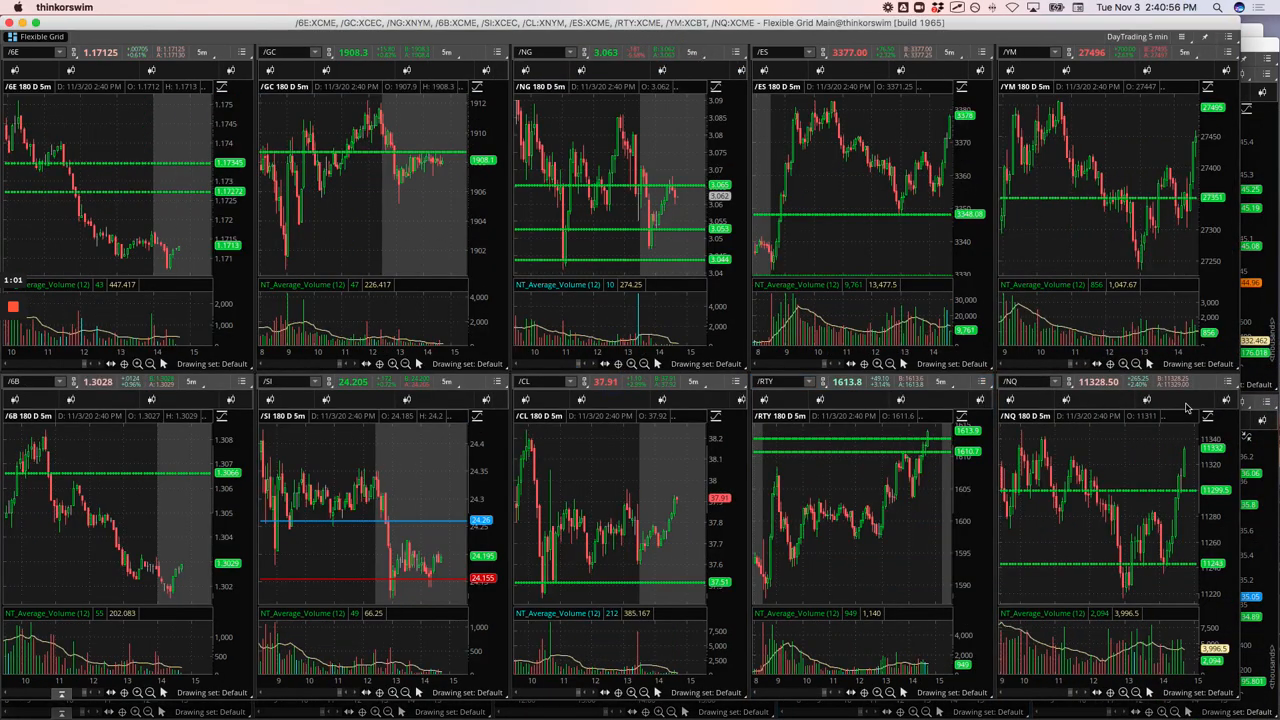
mouse_move(1100, 456)
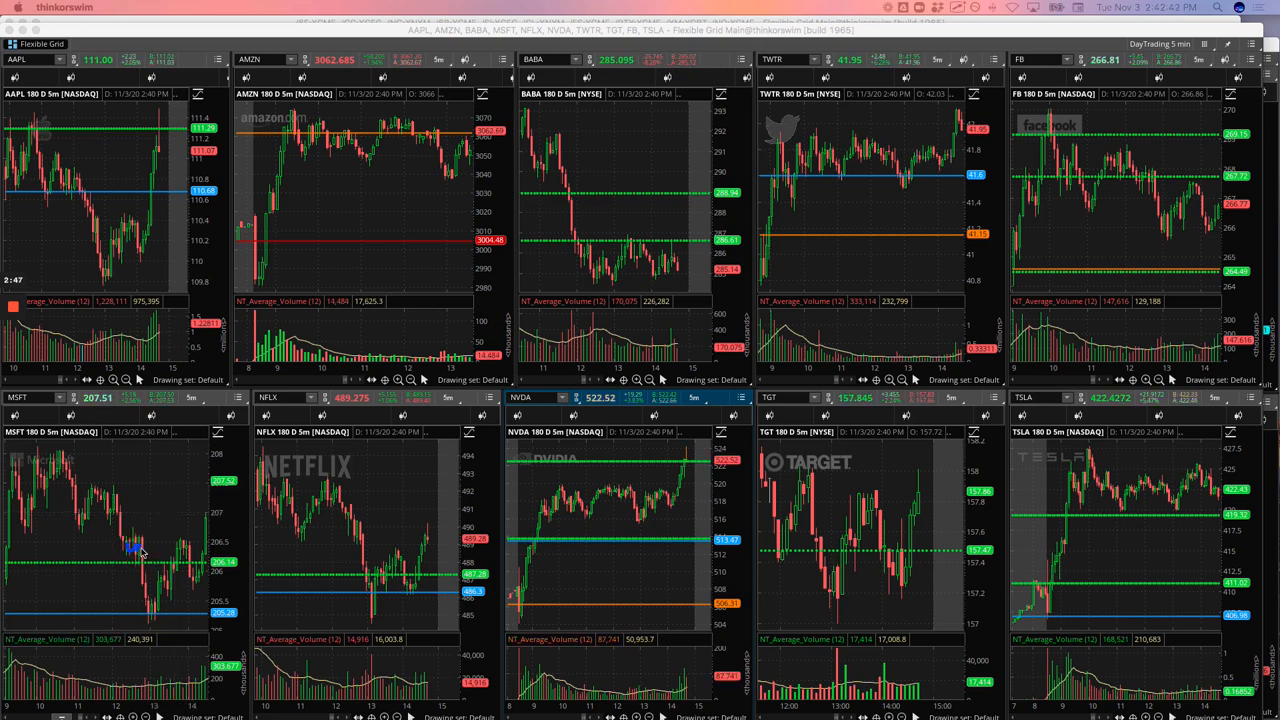
Mark NVDA's recent price range on its chart with a freehand annotation
left_click_drag(138, 552, 178, 472)
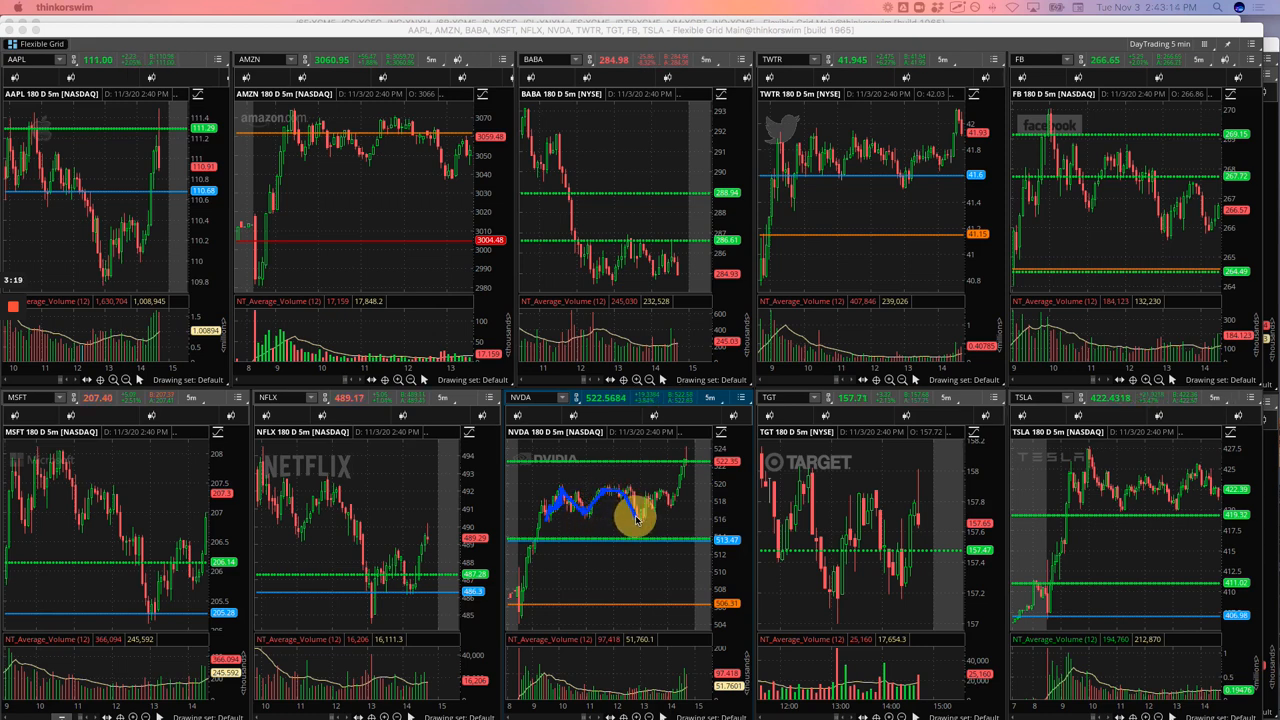
mouse_move(664, 496)
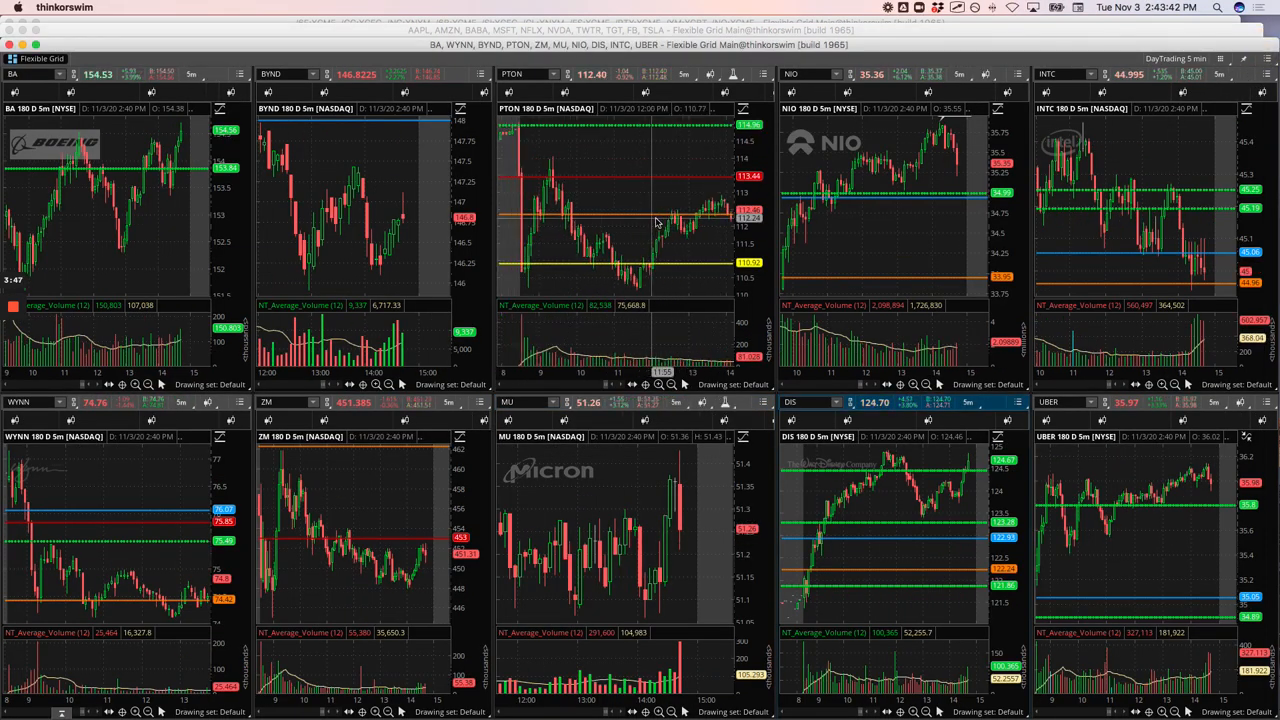
mouse_move(656, 222)
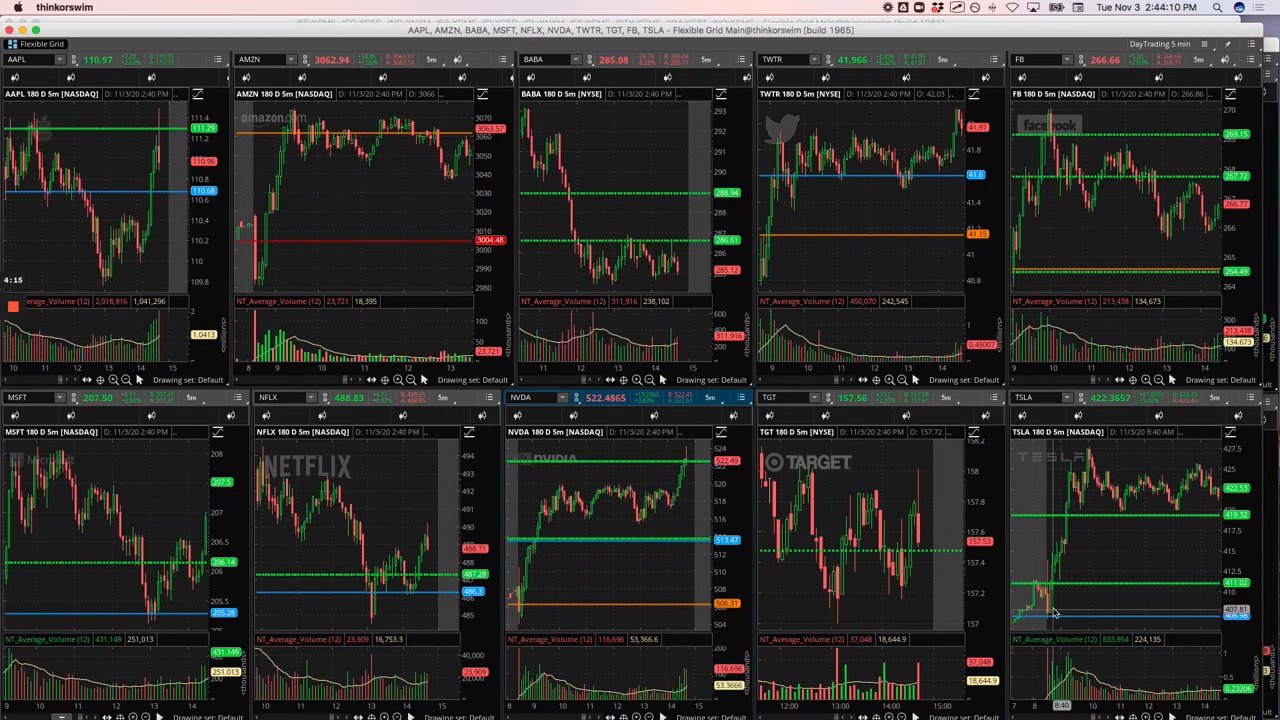
mouse_move(1056, 556)
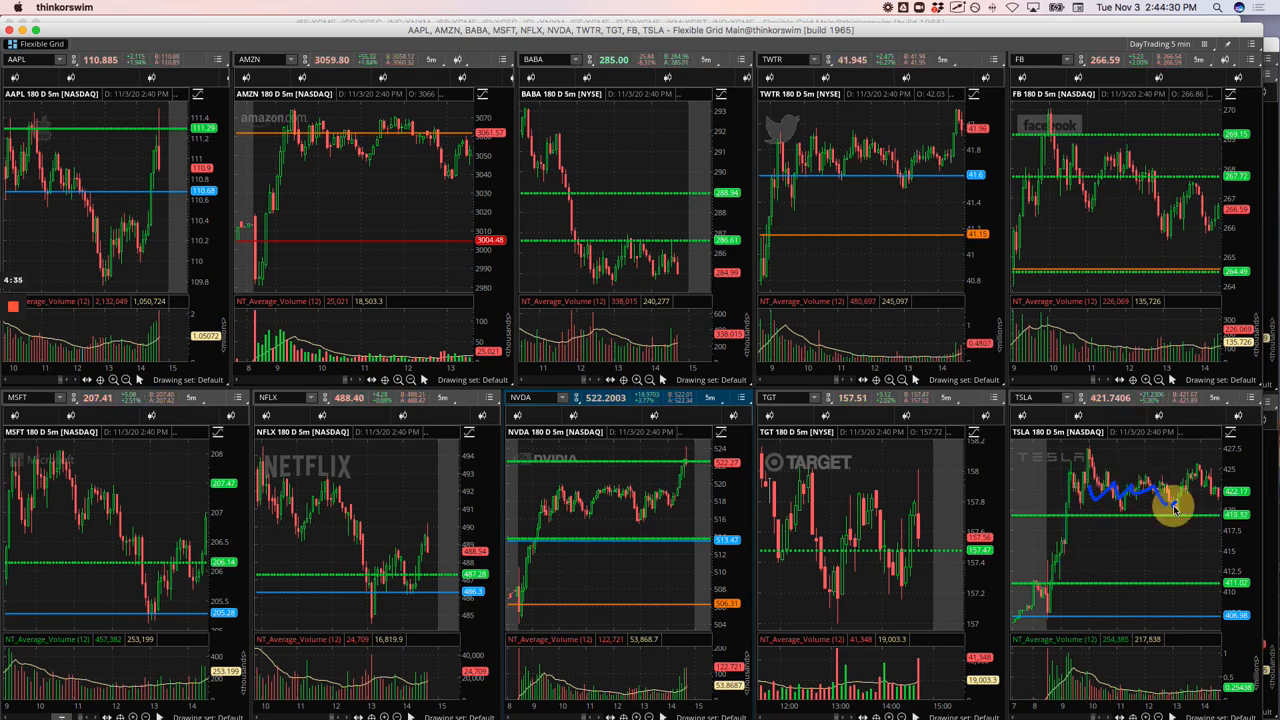
mouse_move(1190, 464)
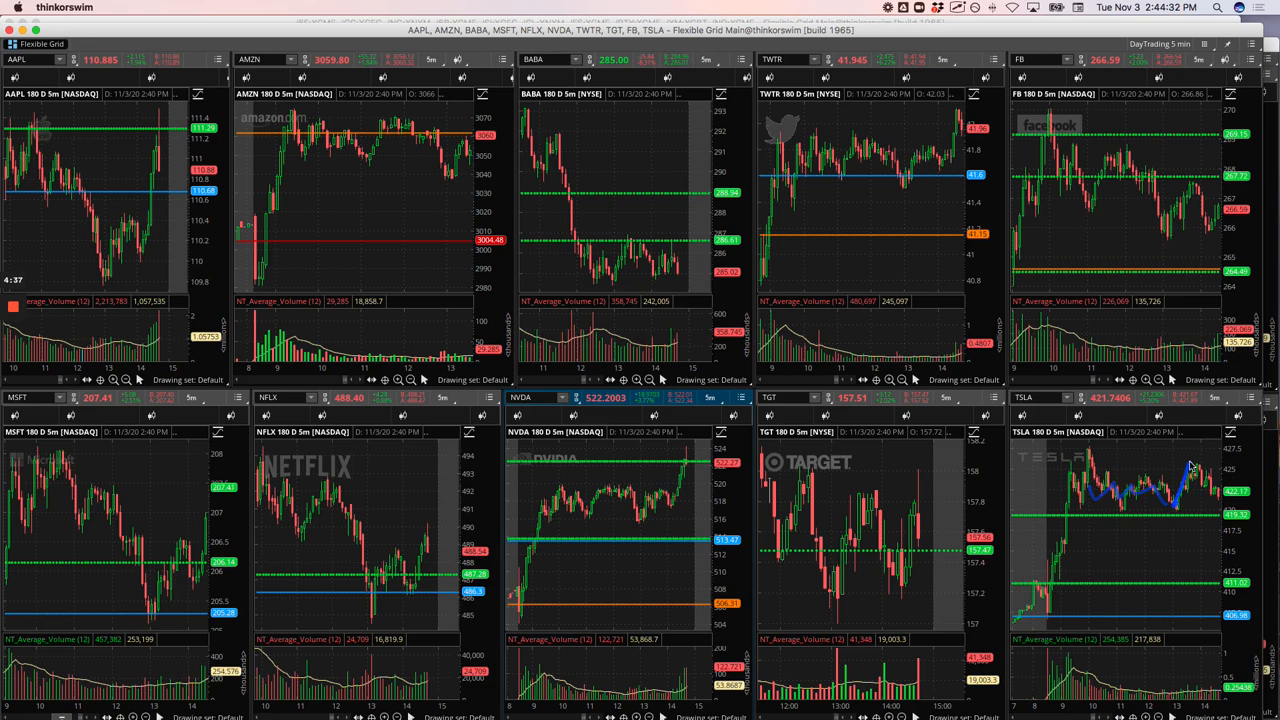